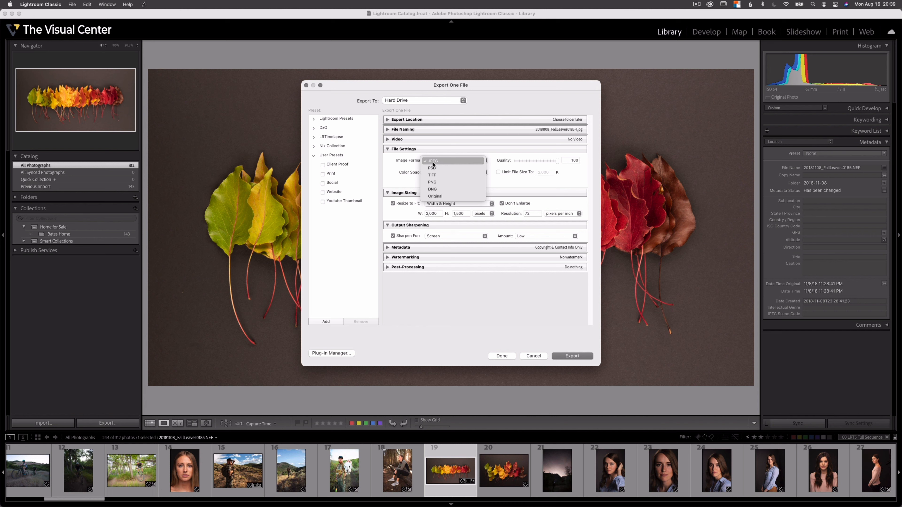
mouse_move(435, 164)
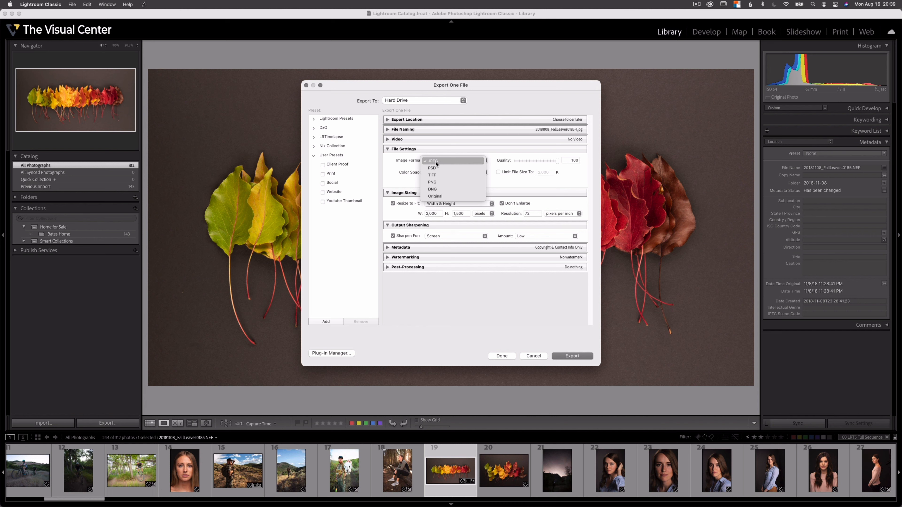
Keep JPEG as the export image format with quality 100 and sRGB colour space
left_click(432, 160)
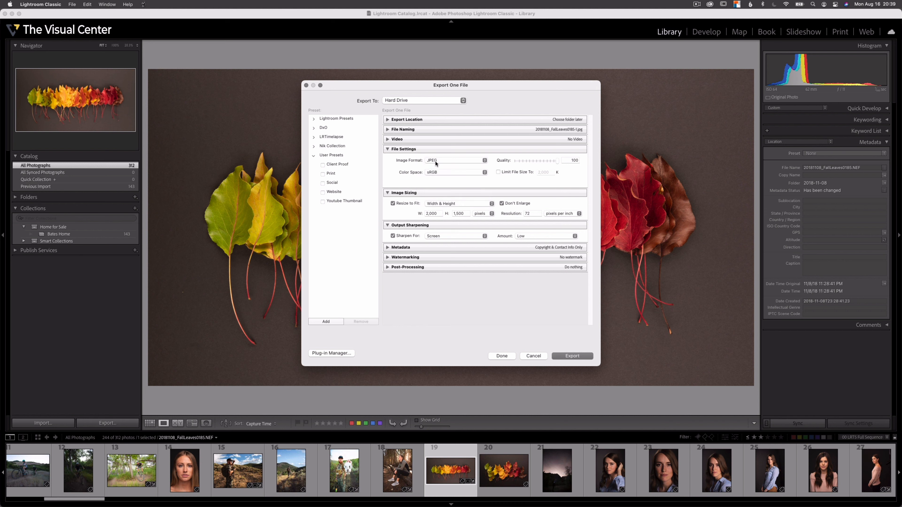
mouse_move(453, 163)
type("1,080")
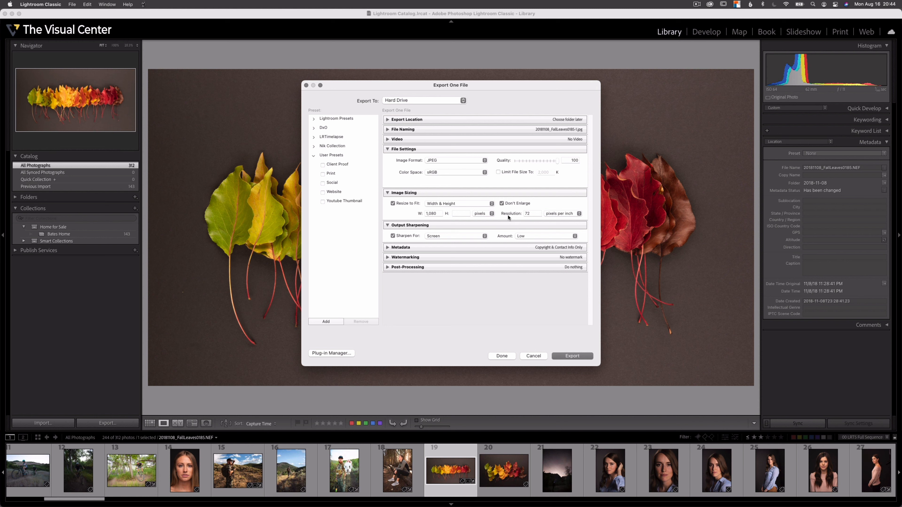
mouse_move(438, 223)
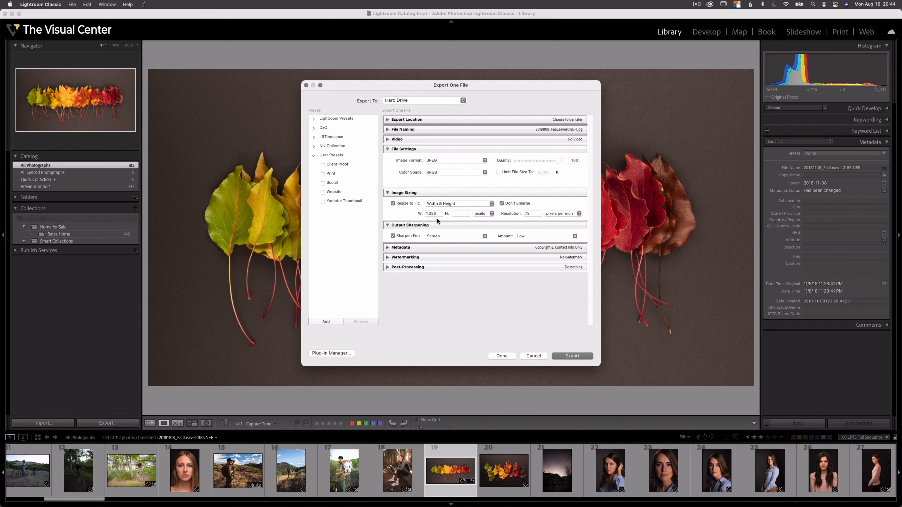
mouse_move(411, 221)
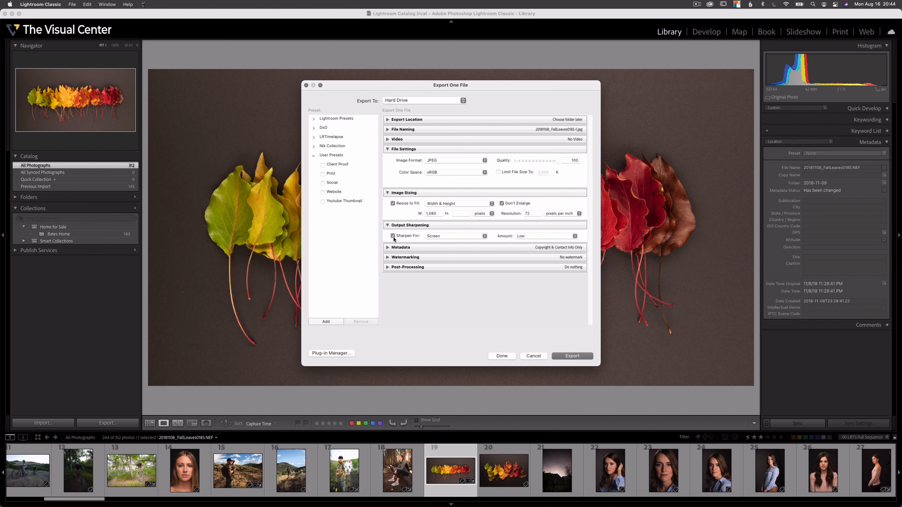
mouse_move(525, 237)
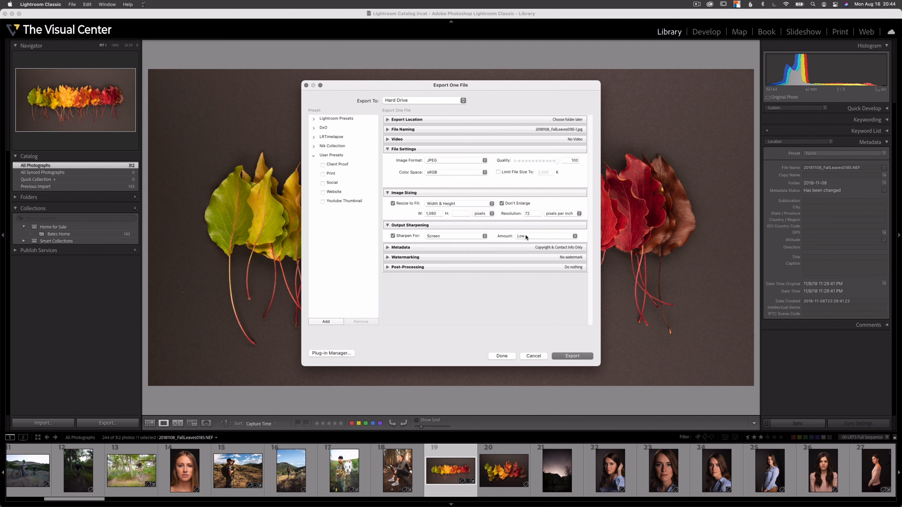
Set Output Sharpening for Screen with the Amount at Standard
left_click(535, 236)
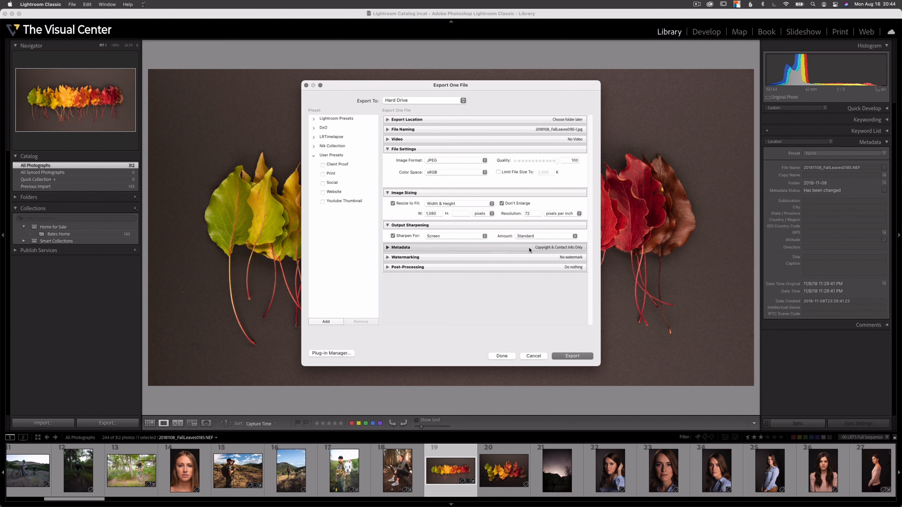
left_click(556, 236)
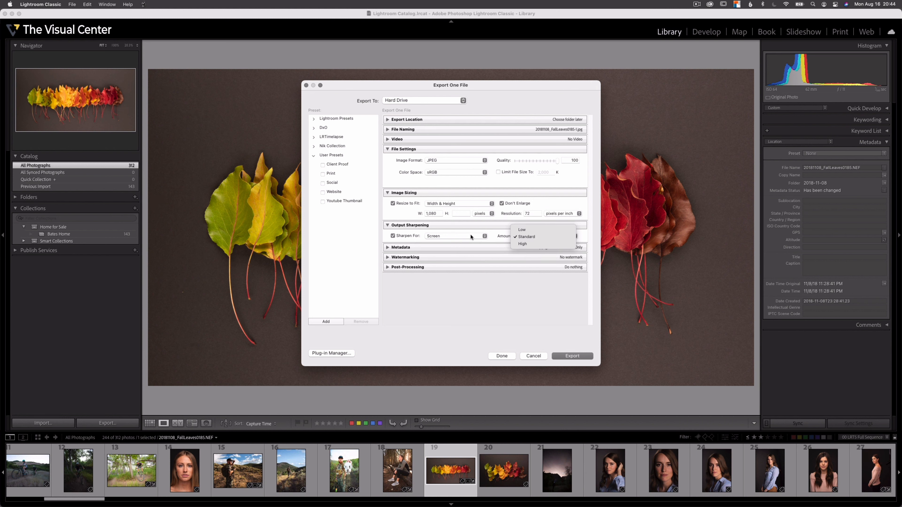
mouse_move(432, 241)
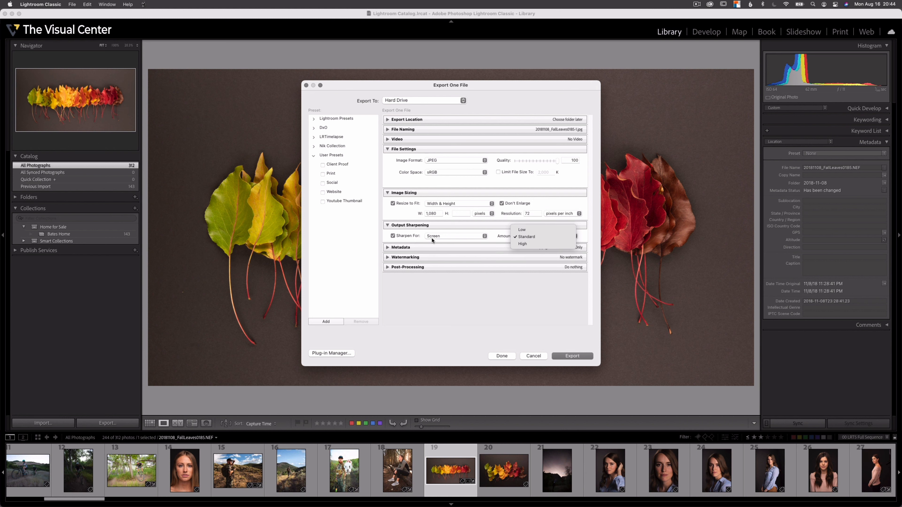
mouse_move(418, 243)
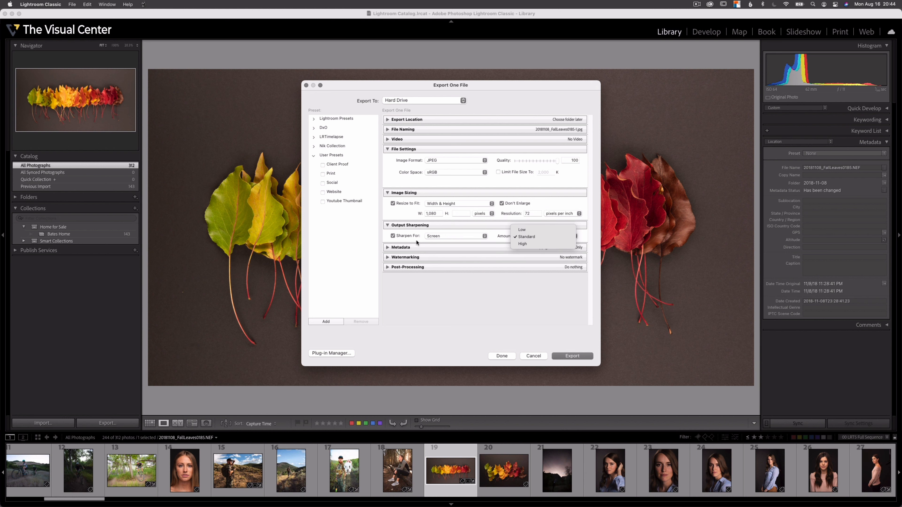
left_click(521, 230)
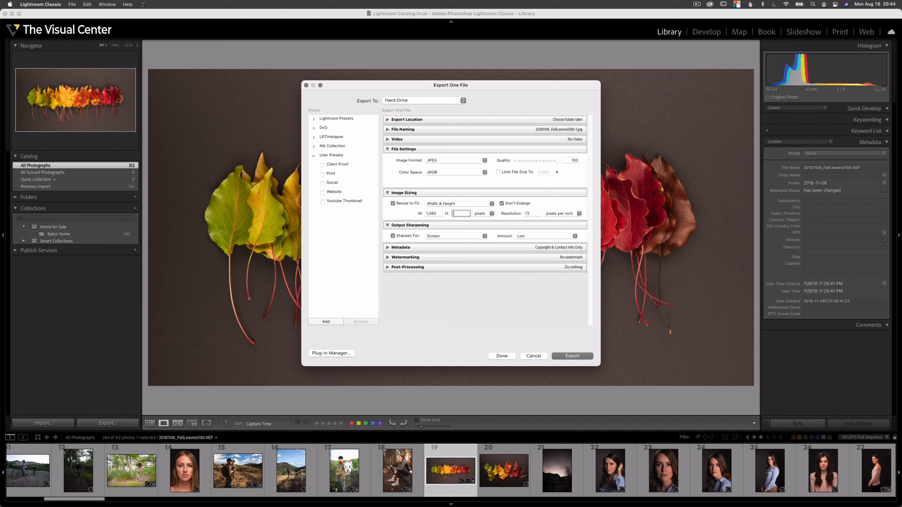